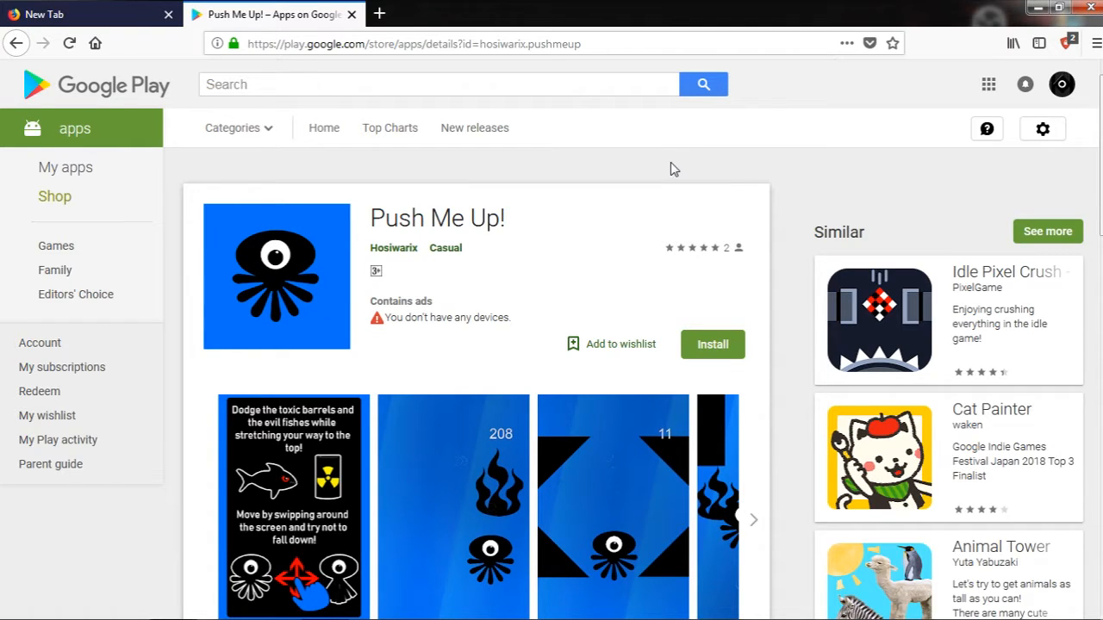
pyautogui.moveTo(597, 162)
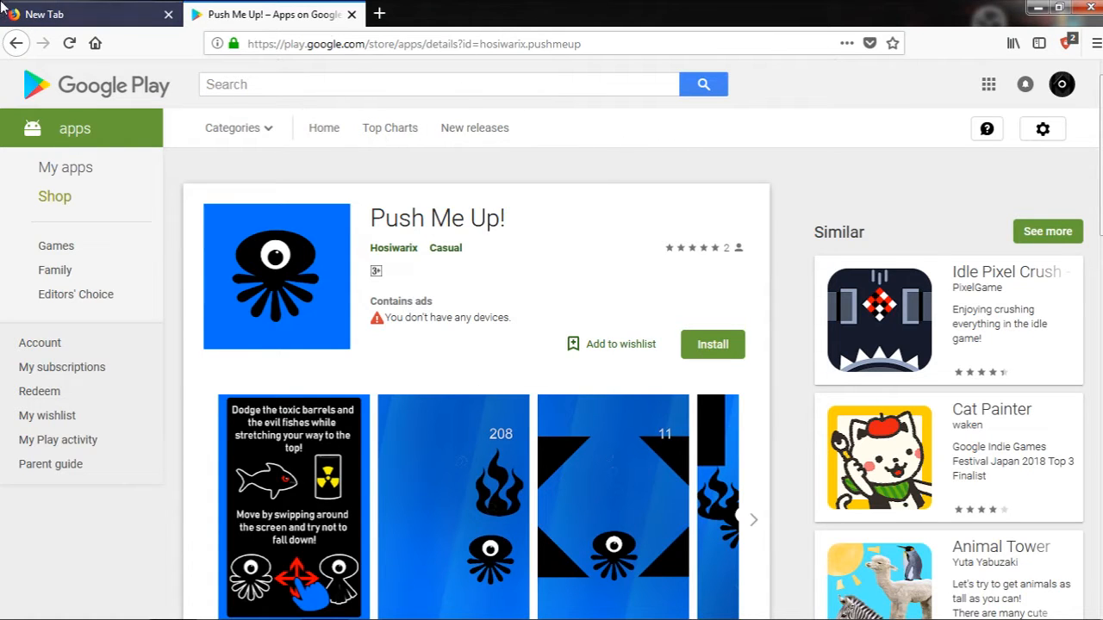
# Open the SteamUnlocked site from the Top Sites tile in the empty new tab.
pyautogui.scroll(-3)
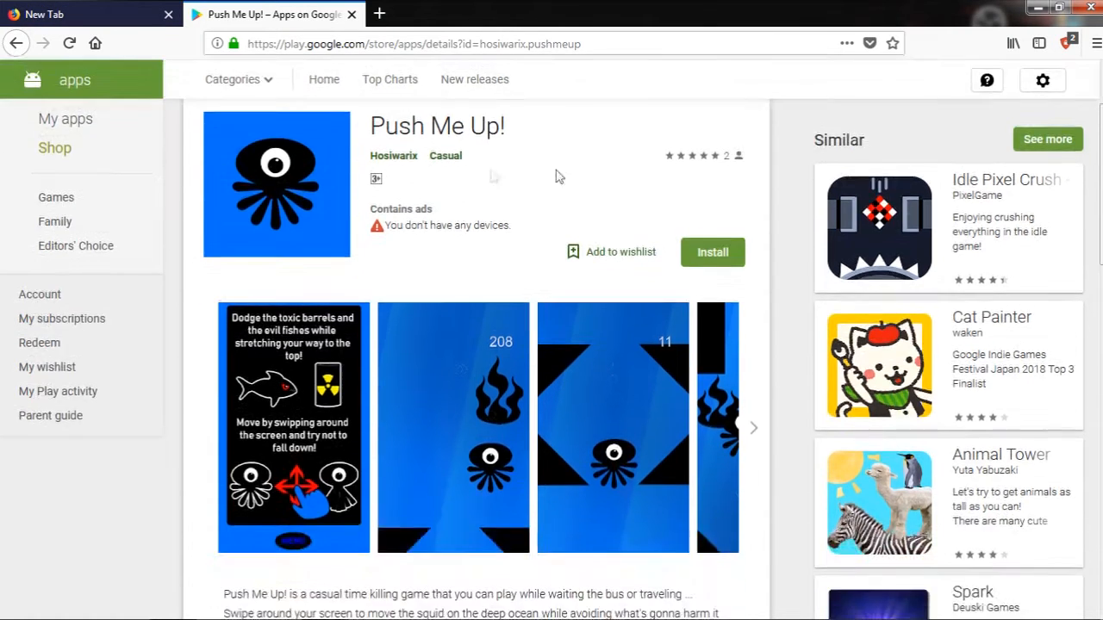
pyautogui.moveTo(533, 220)
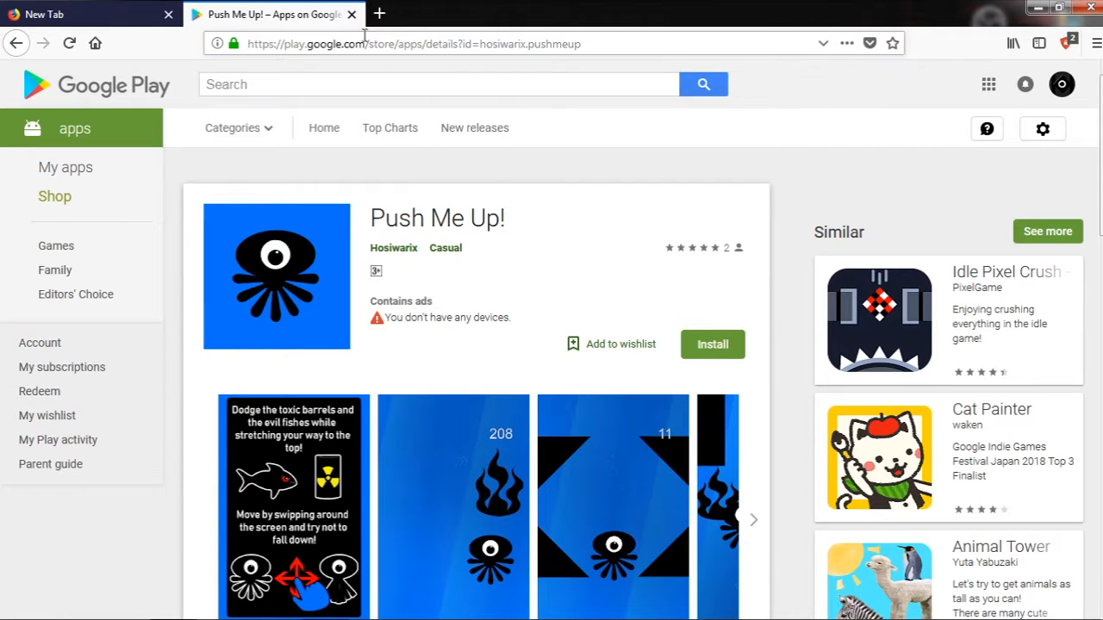
pyautogui.click(352, 14)
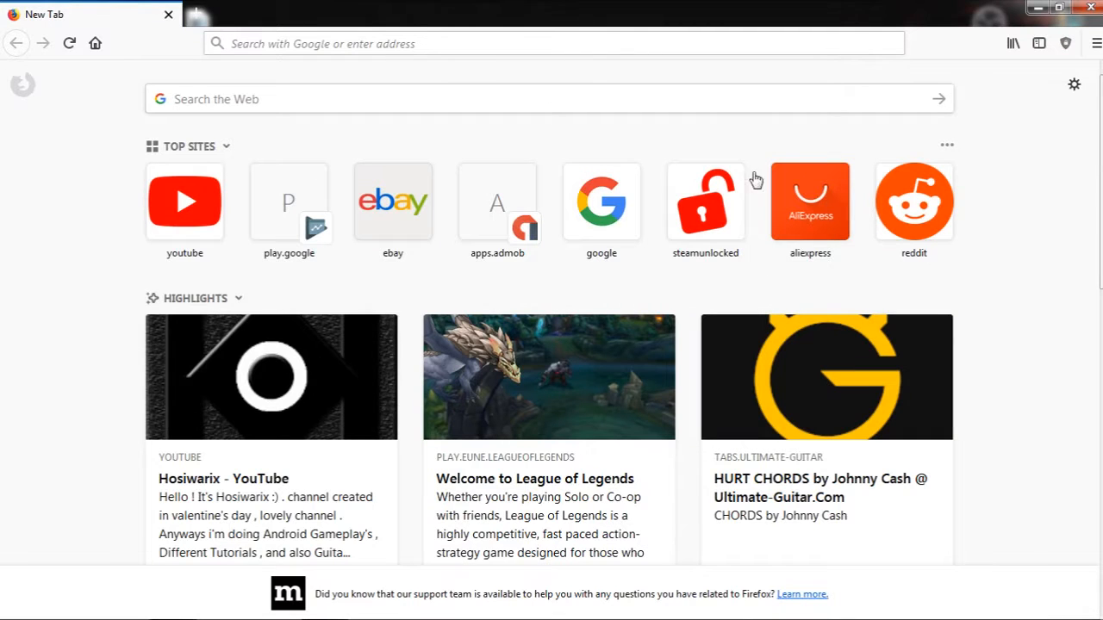
pyautogui.click(705, 202)
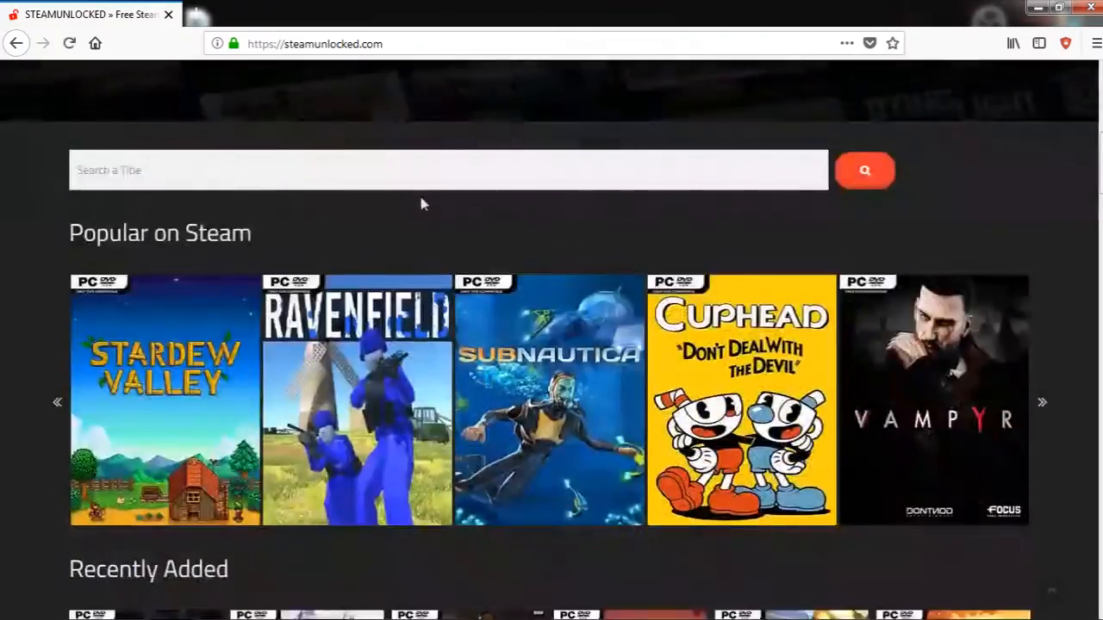
# Page the Popular on Steam carousel forward twice to the Grand Theft Auto titles, then reach Recently Added.
pyautogui.scroll(-3)
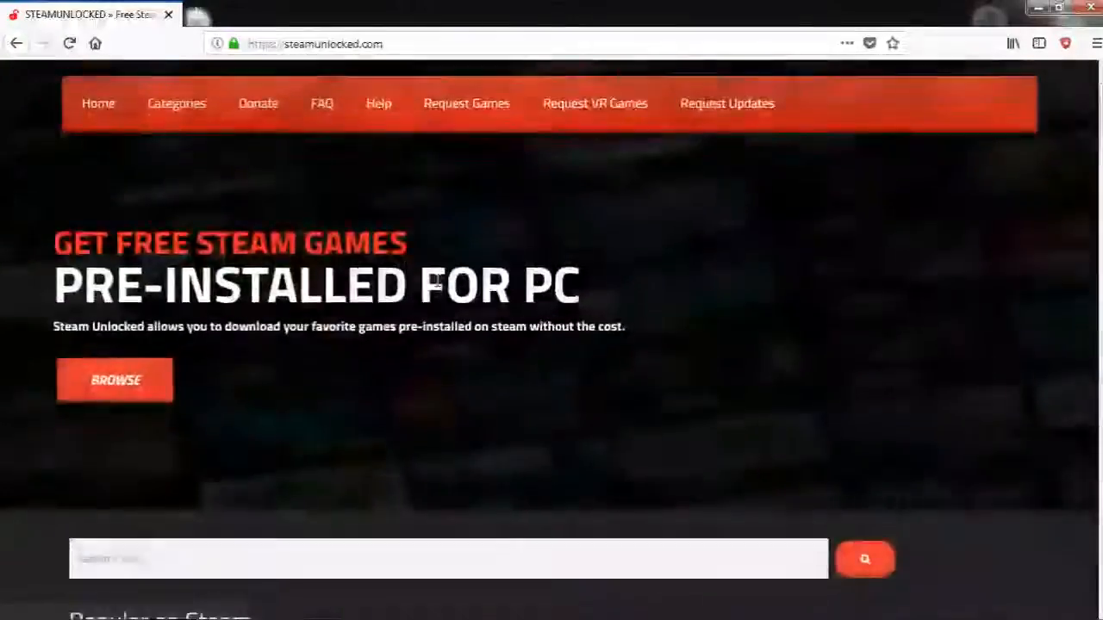
pyautogui.scroll(-3)
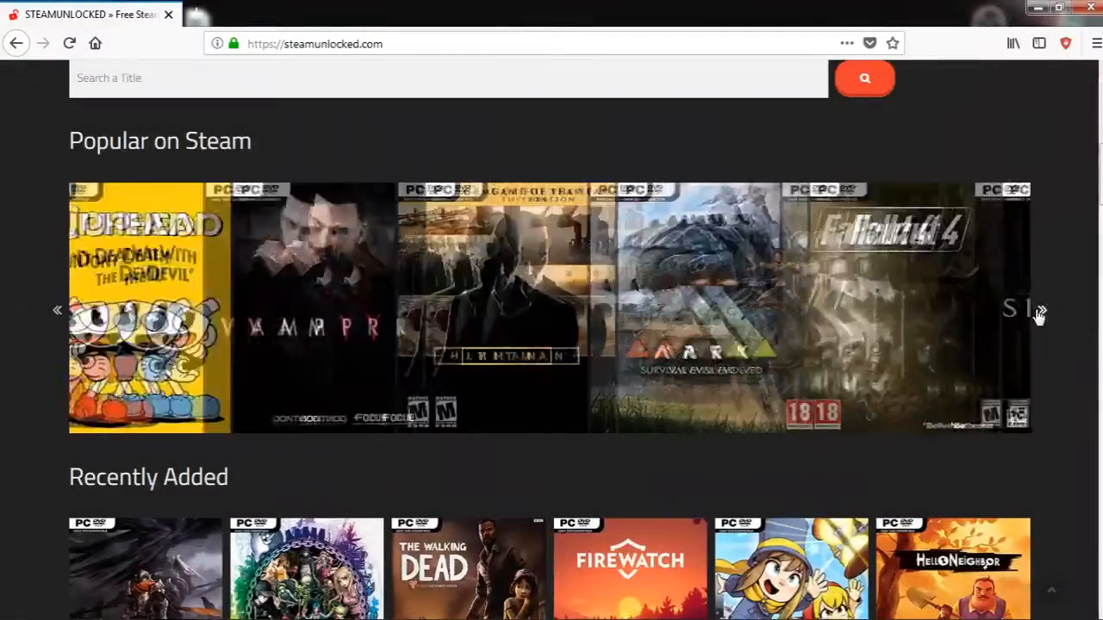
pyautogui.click(1041, 311)
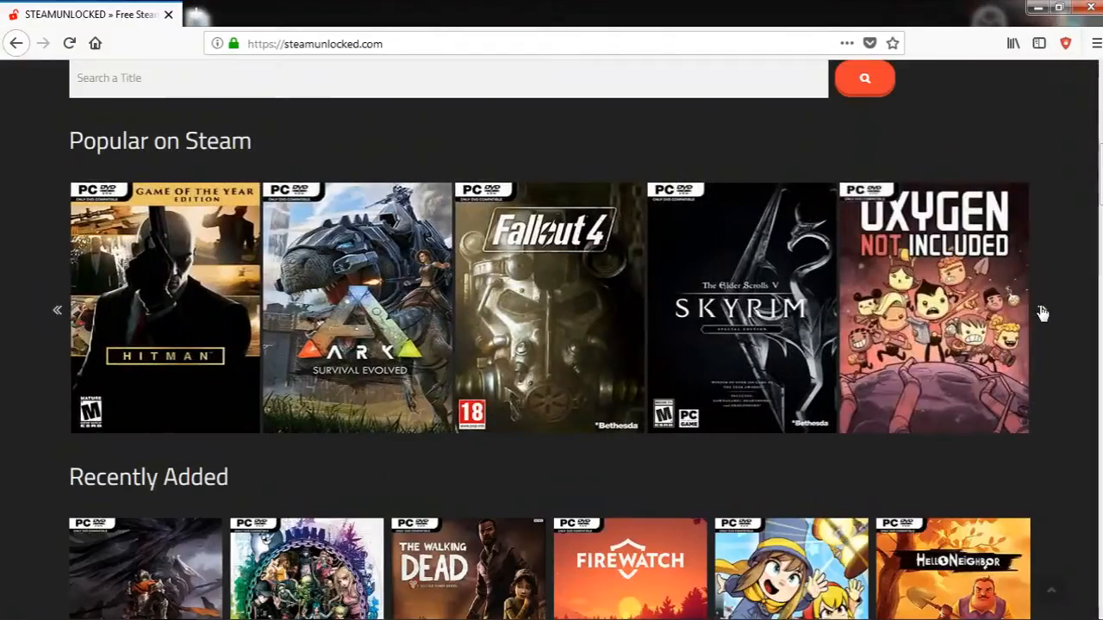
pyautogui.click(1042, 310)
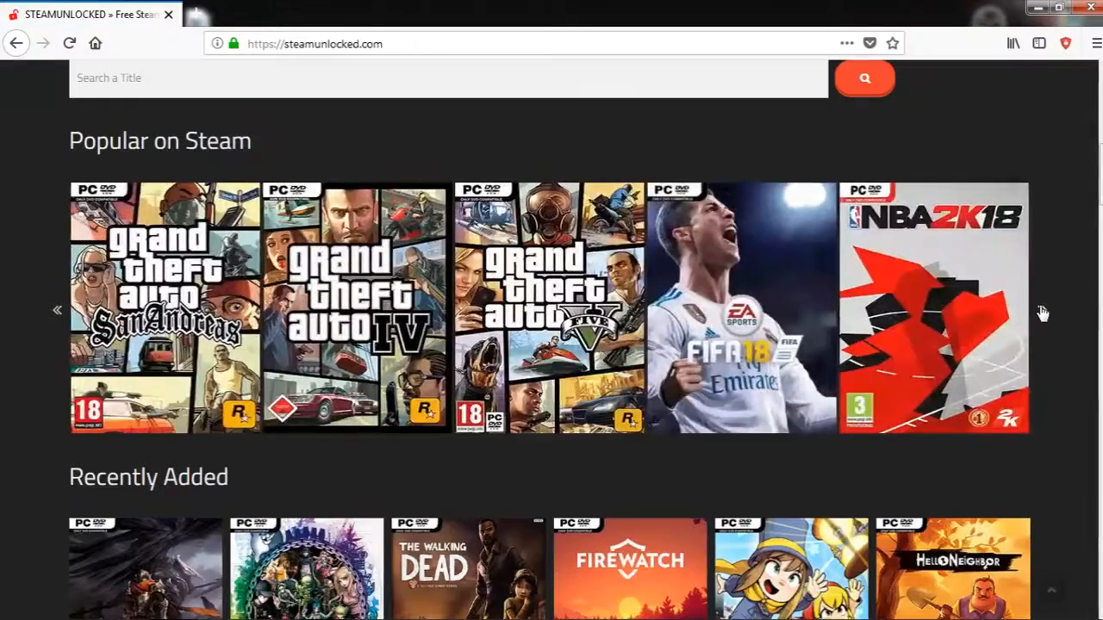
pyautogui.scroll(-3)
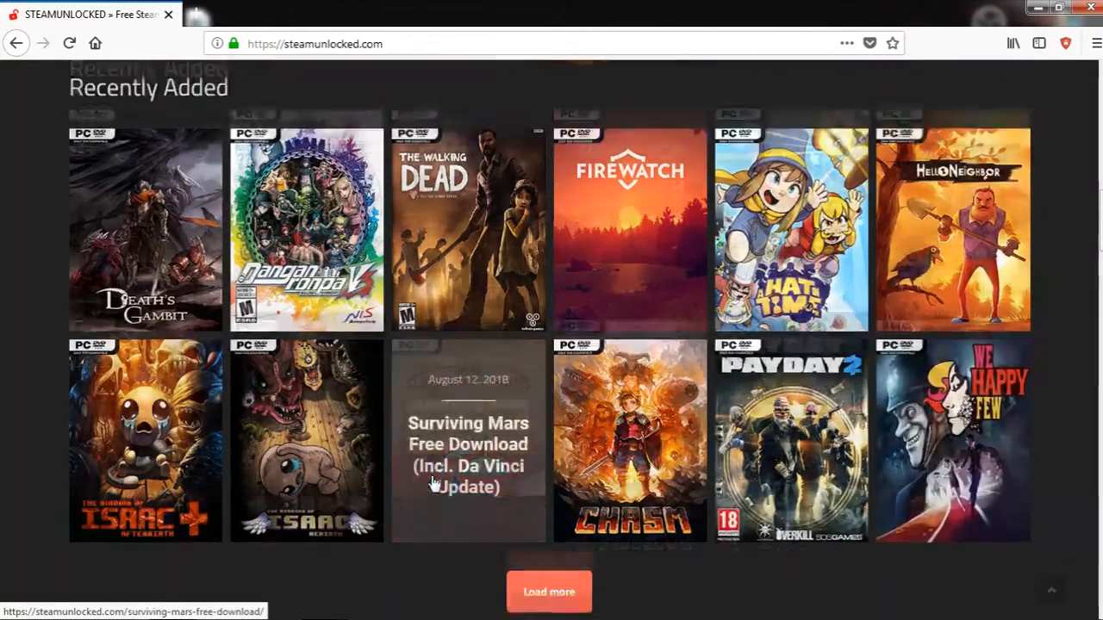
# Scroll past the Action & Adventure and FPS categories down to the Racing & Sports games.
pyautogui.scroll(-3)
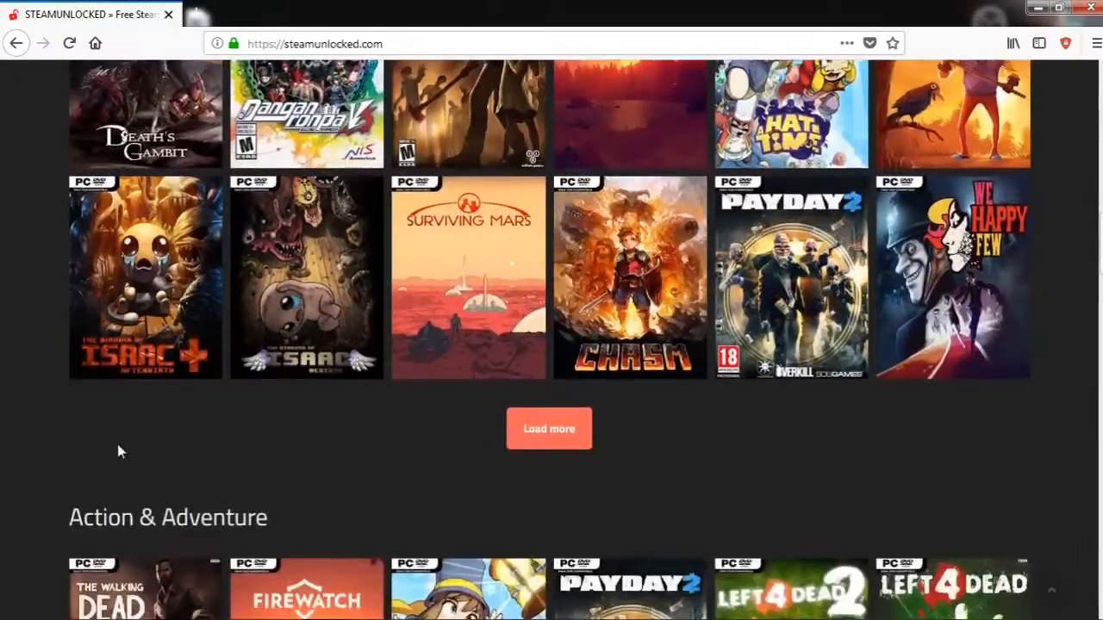
pyautogui.scroll(-3)
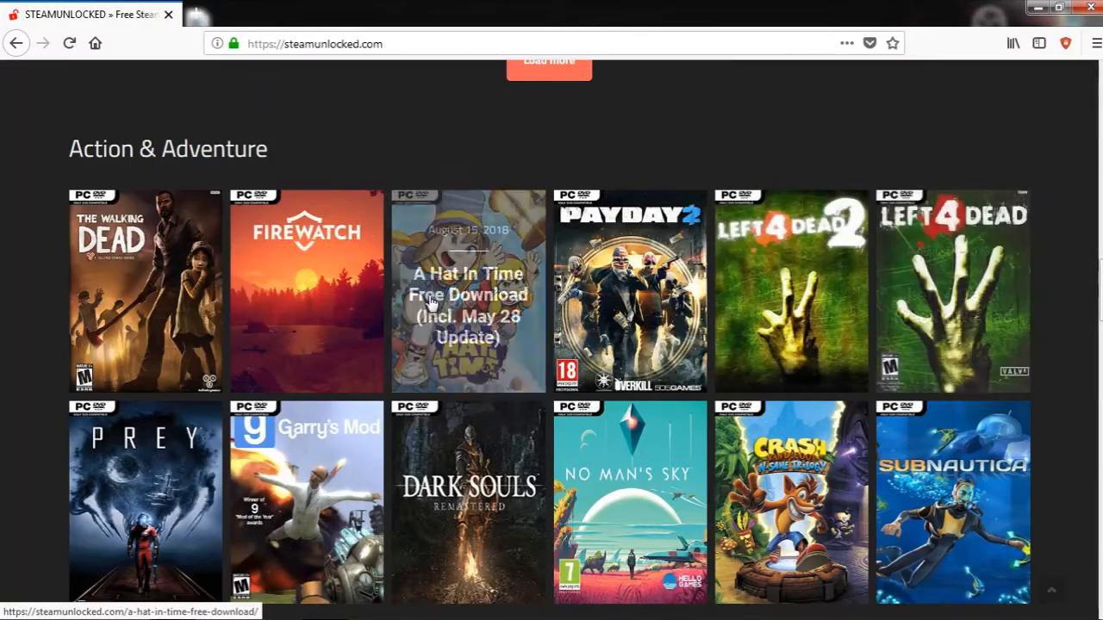
pyautogui.scroll(-3)
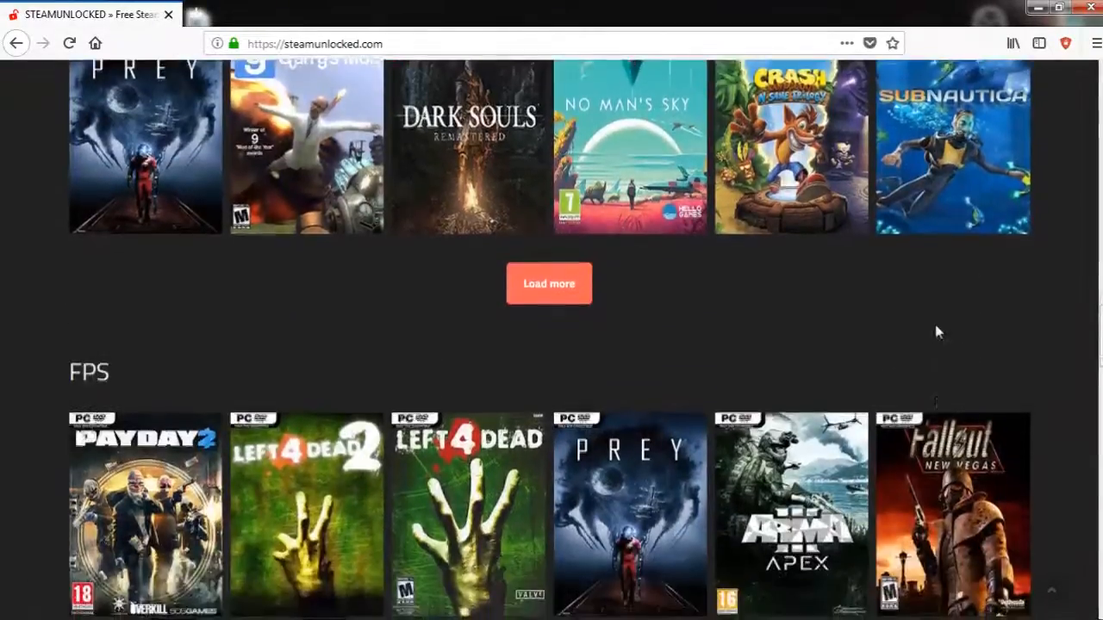
pyautogui.scroll(-3)
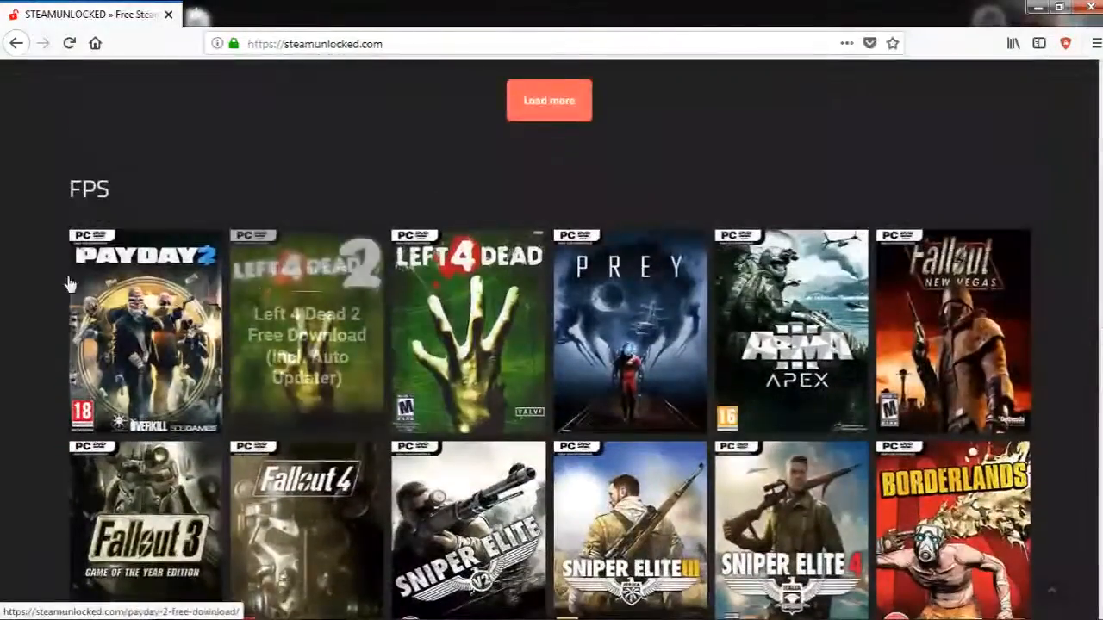
pyautogui.scroll(-3)
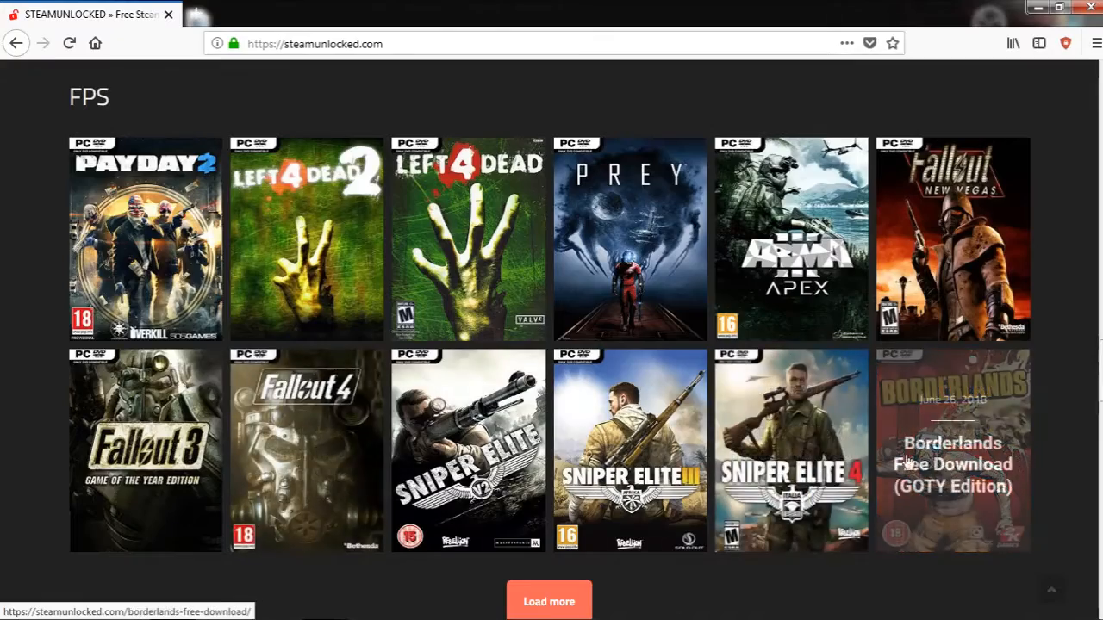
pyautogui.scroll(-3)
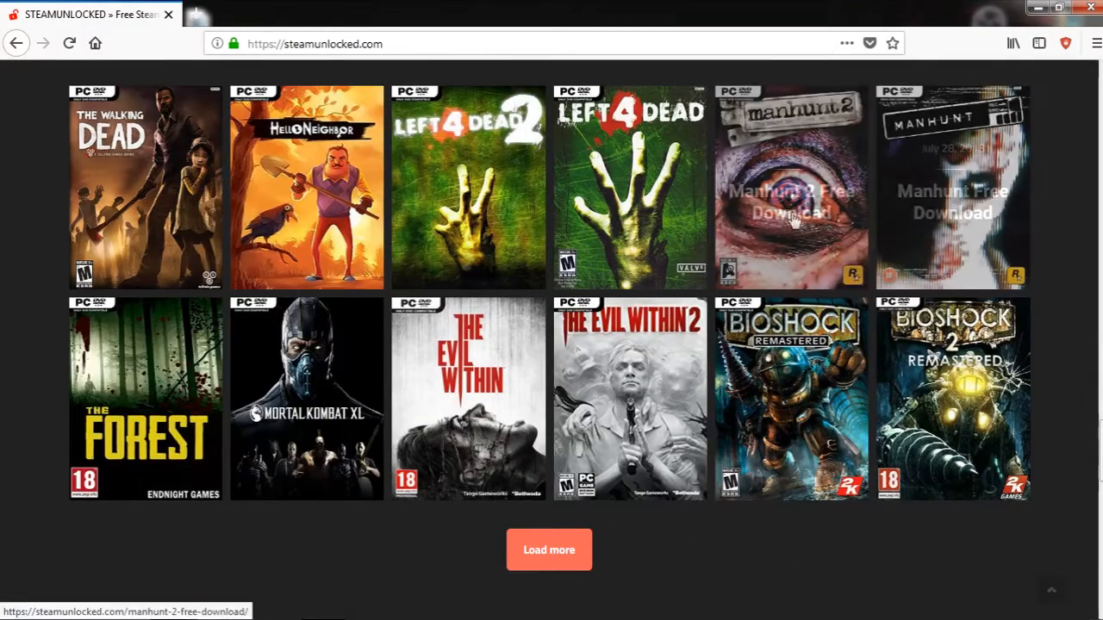
pyautogui.moveTo(312, 558)
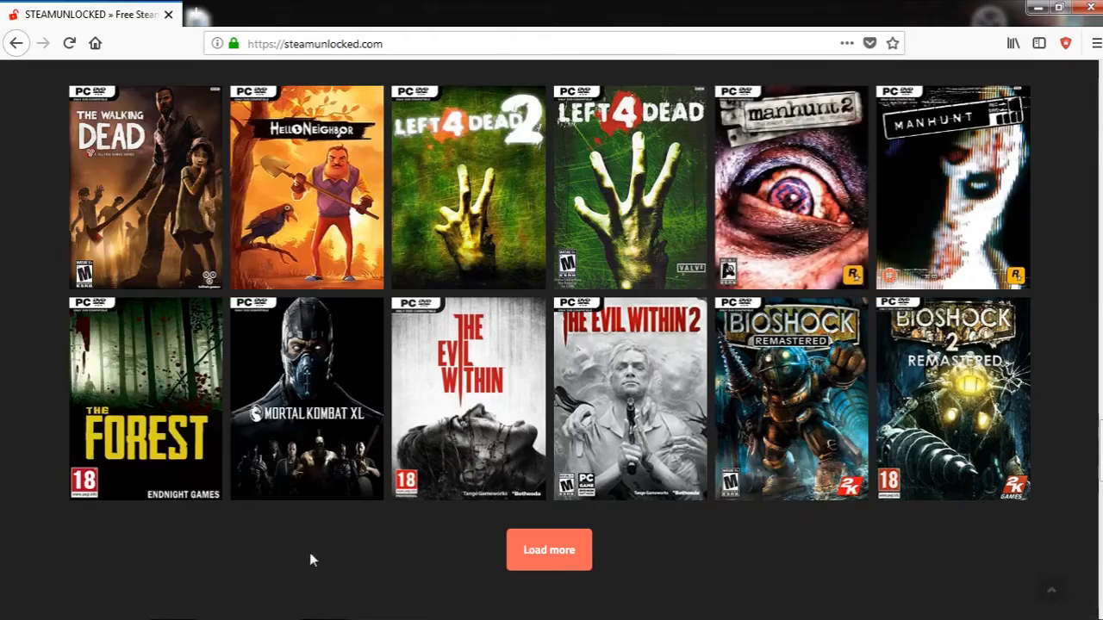
pyautogui.scroll(-3)
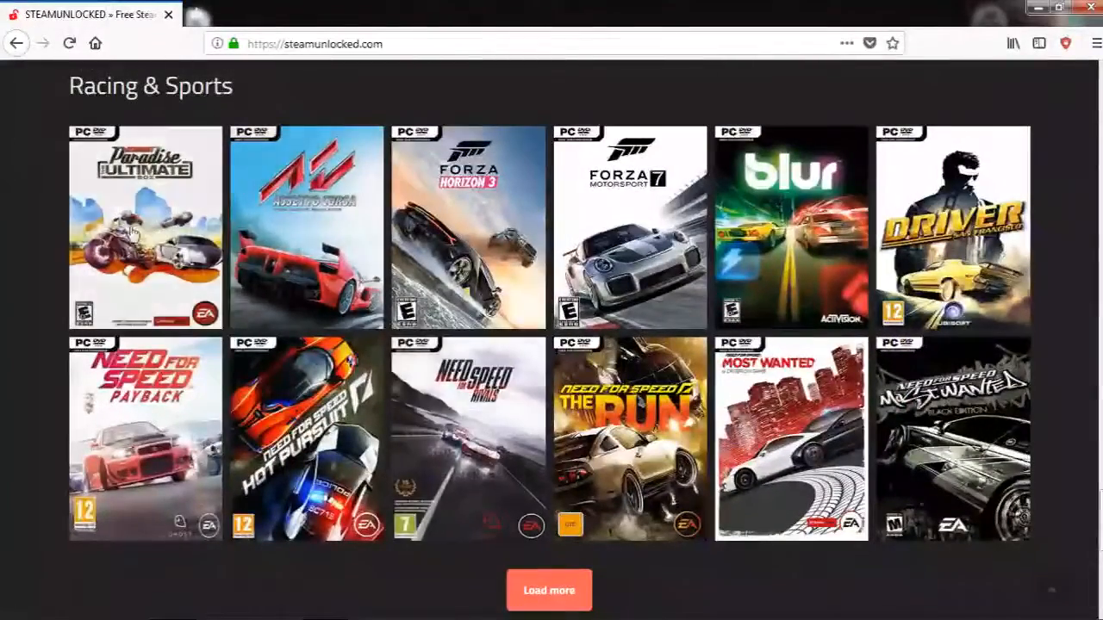
pyautogui.moveTo(307, 228)
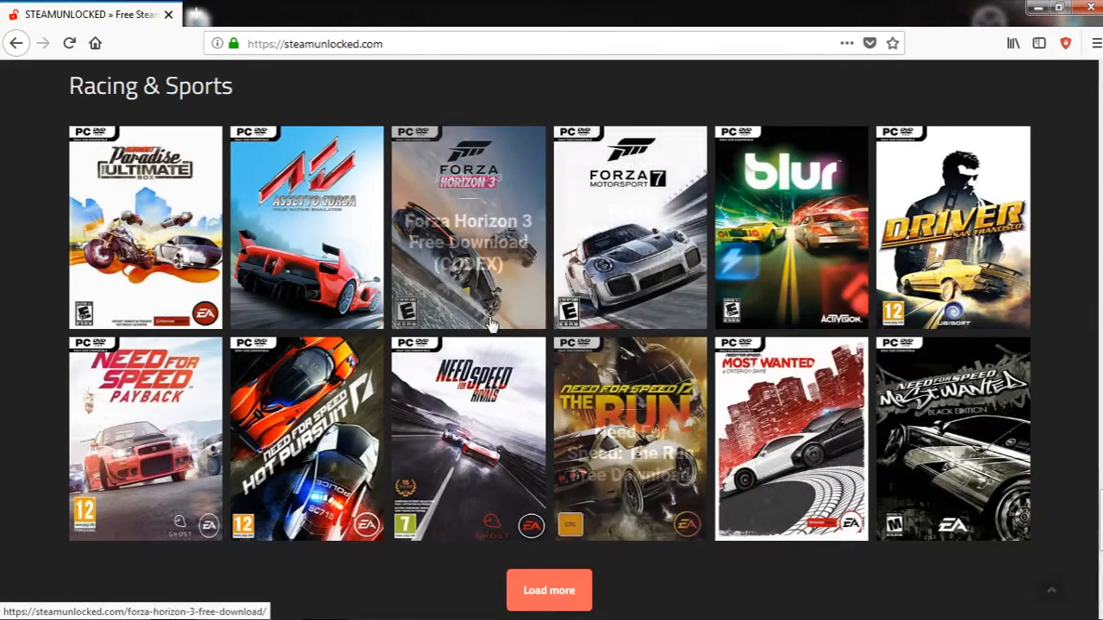
# Scroll through the Racing & Sports covers and back to the Search a Title box.
pyautogui.scroll(-3)
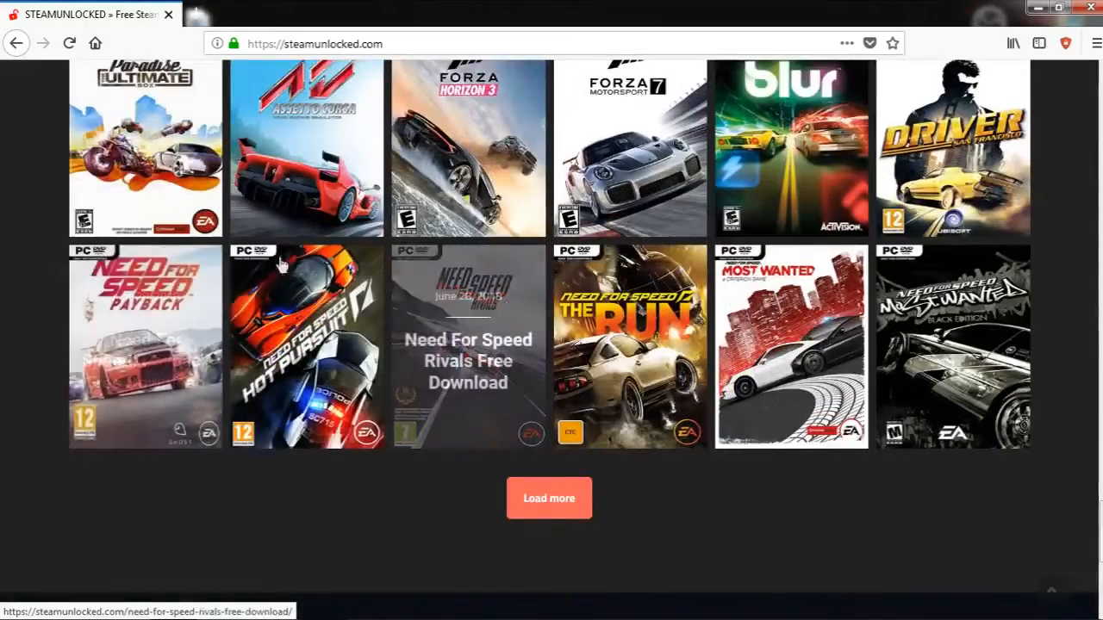
pyautogui.scroll(-3)
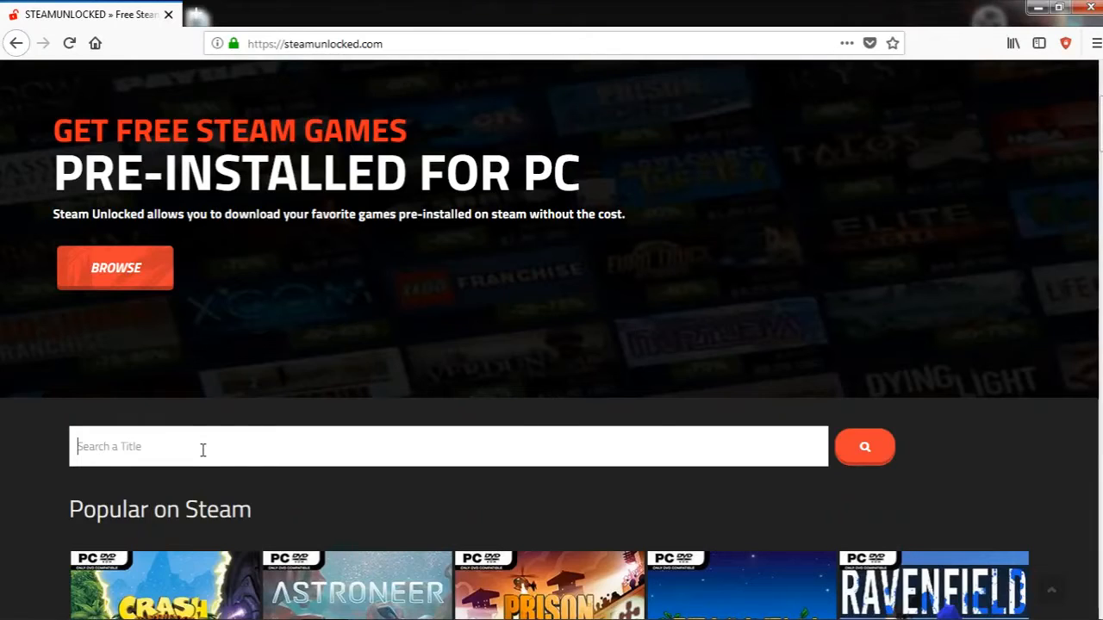
# Search for 'grand theft auto' and look through the San Andreas, Vice City, III, IV and V results.
pyautogui.write('grand theft auto')
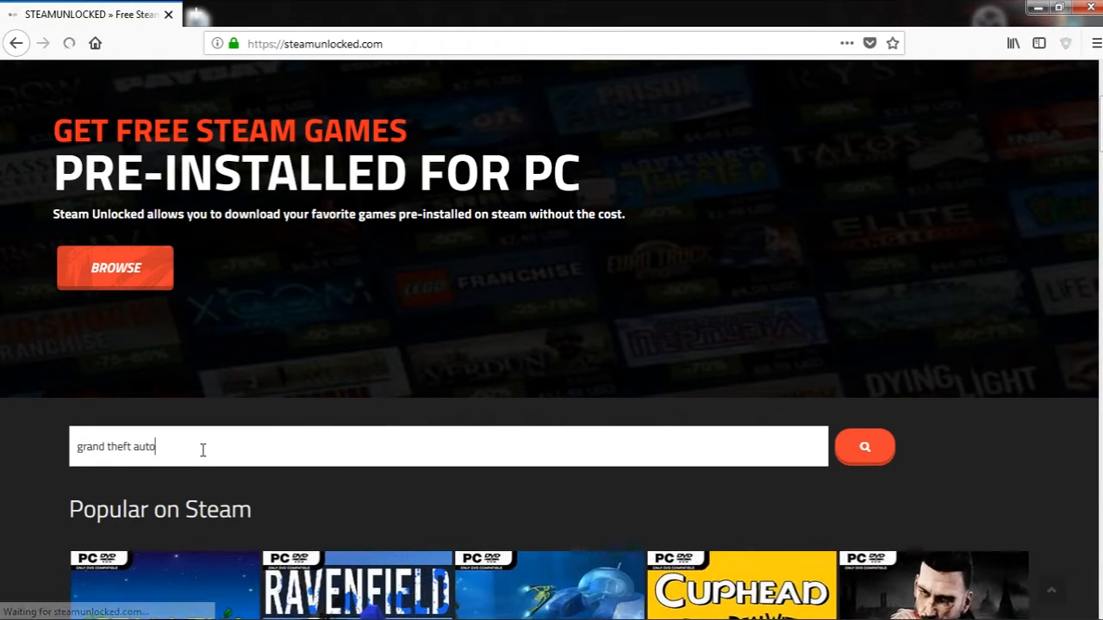
pyautogui.click(863, 446)
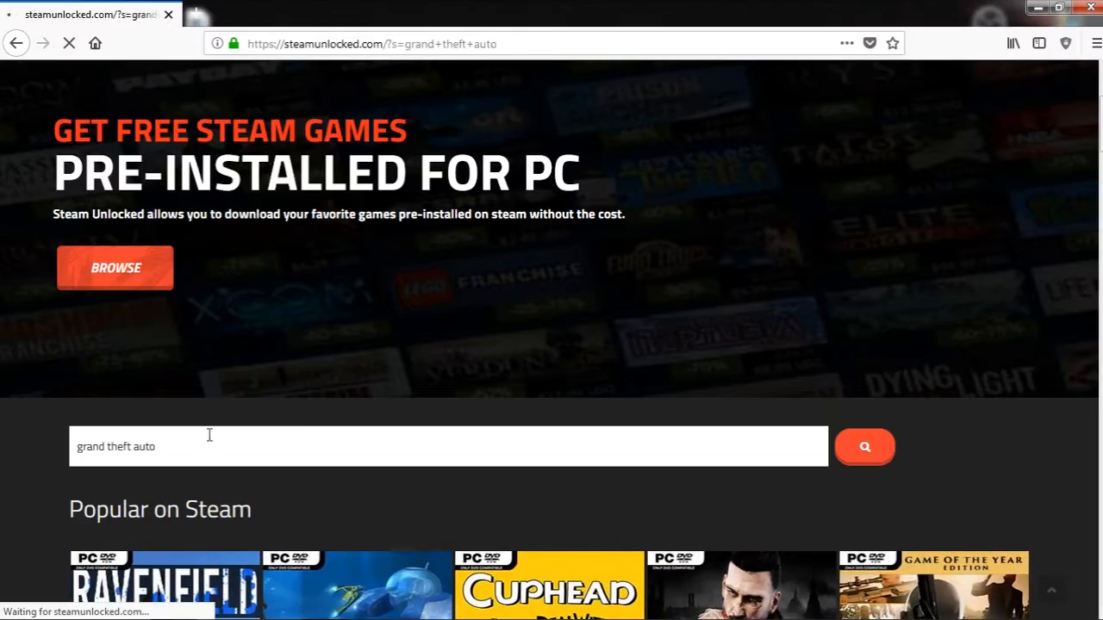
pyautogui.click(865, 446)
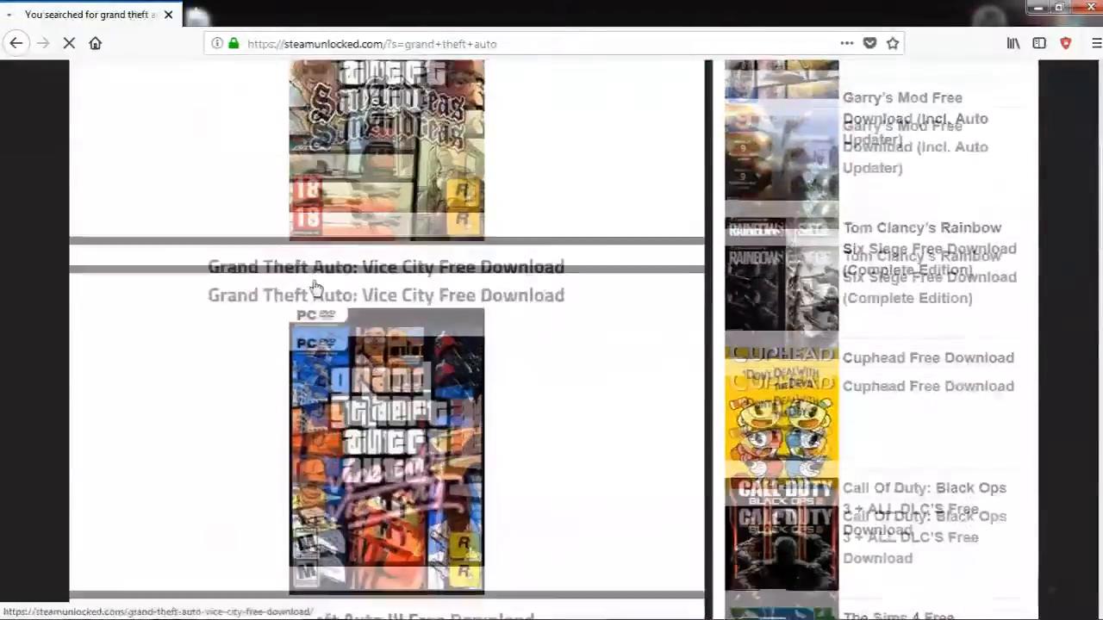
pyautogui.scroll(-3)
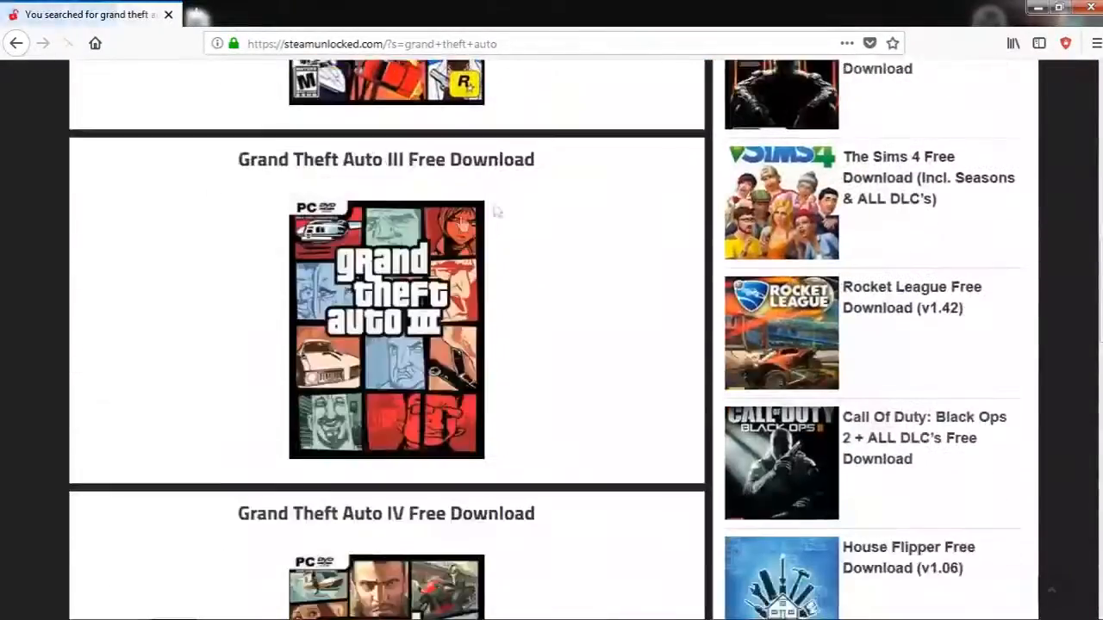
pyautogui.scroll(-3)
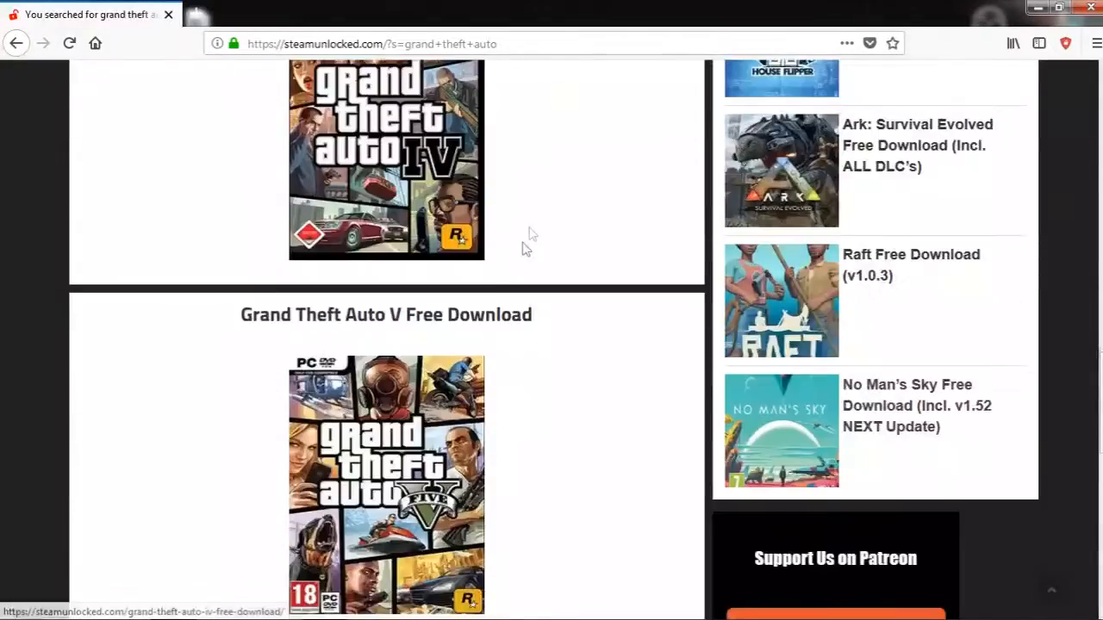
pyautogui.scroll(-3)
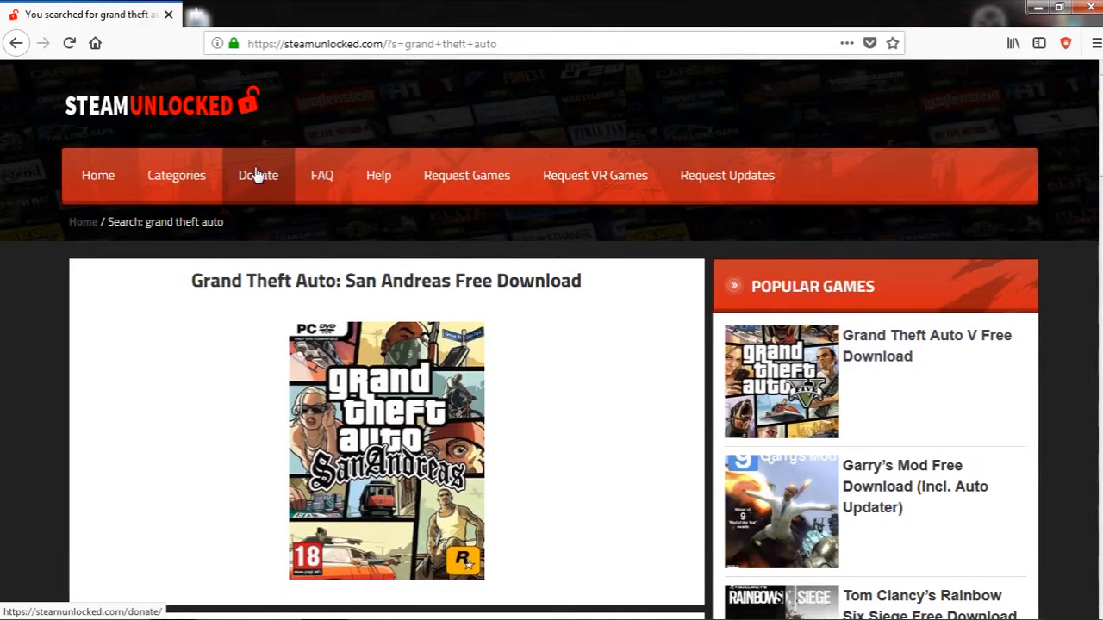
# Read the Help page's troubleshooting tips, then return home via the STEAMUNLOCKED logo.
pyautogui.click(259, 175)
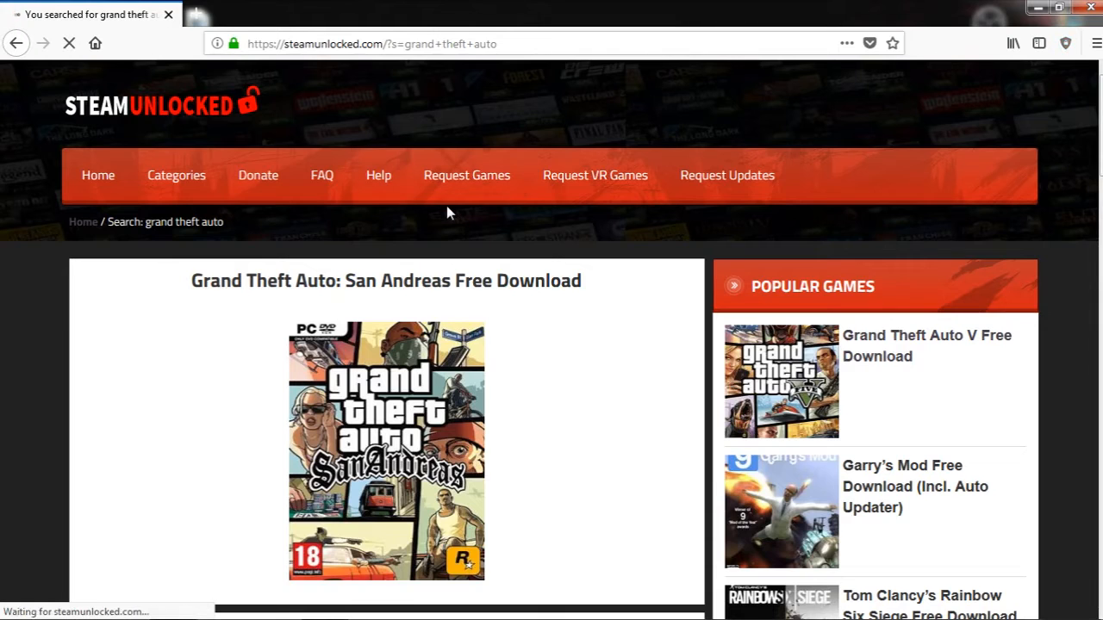
pyautogui.click(377, 176)
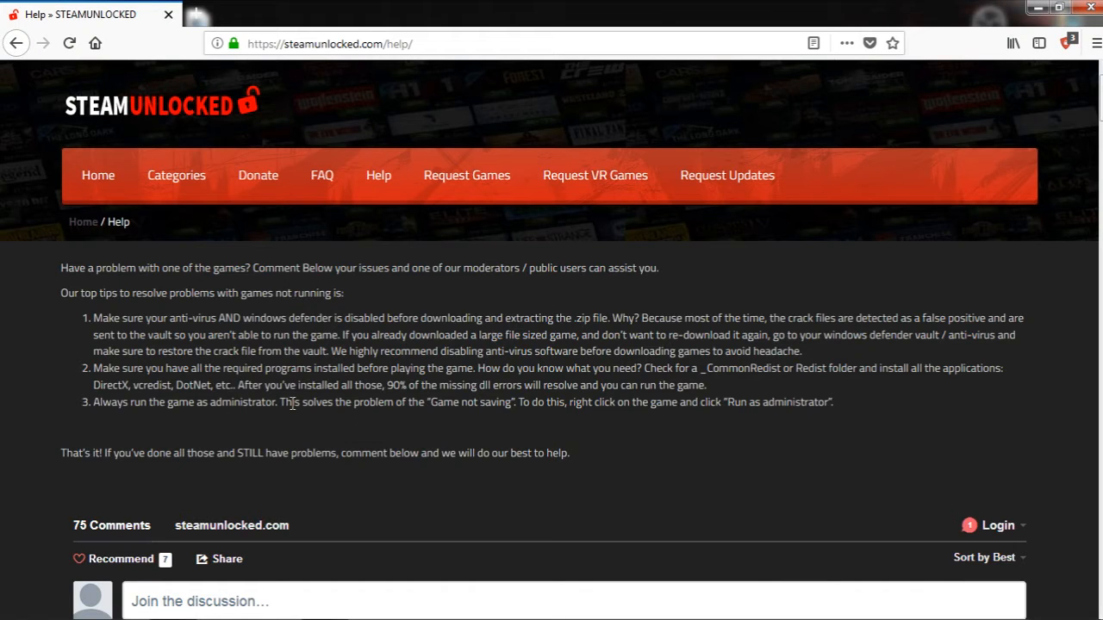
pyautogui.moveTo(513, 448)
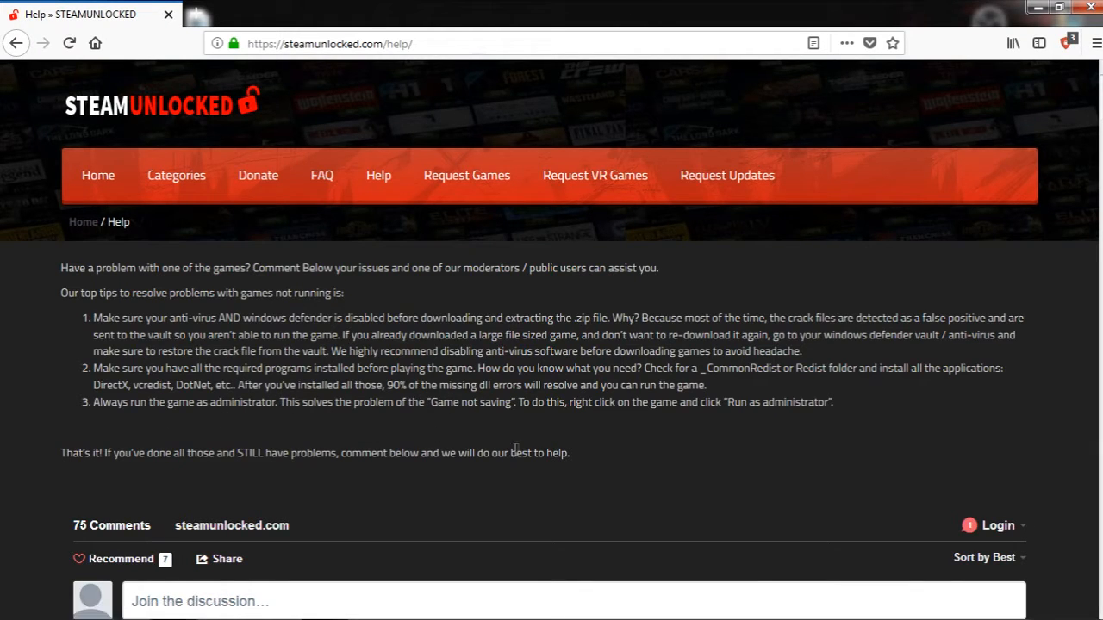
pyautogui.scroll(-3)
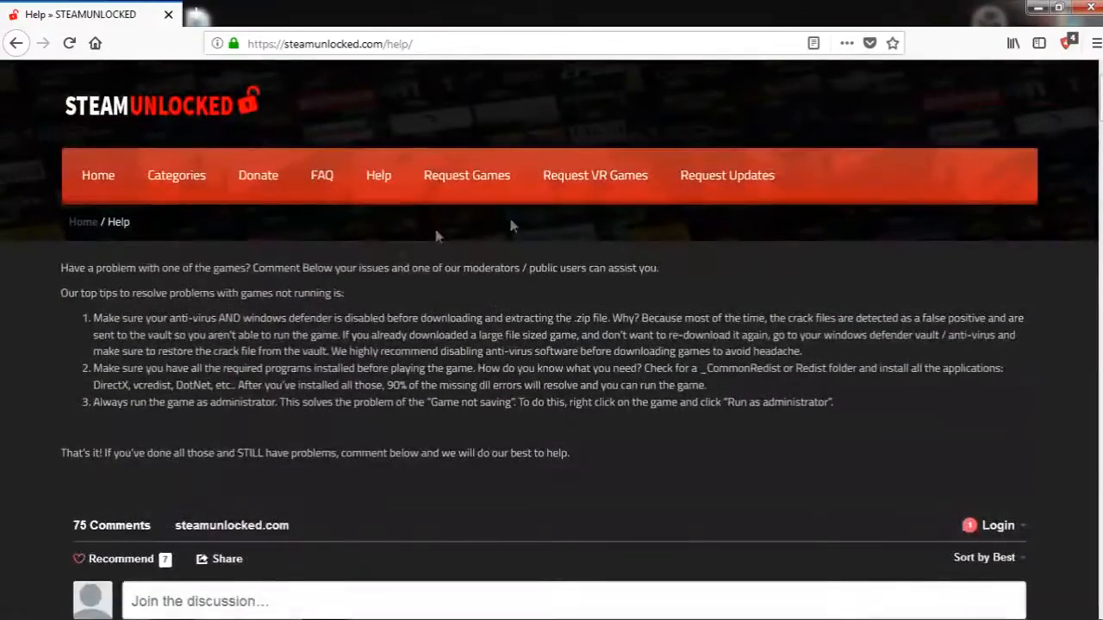
pyautogui.moveTo(727, 176)
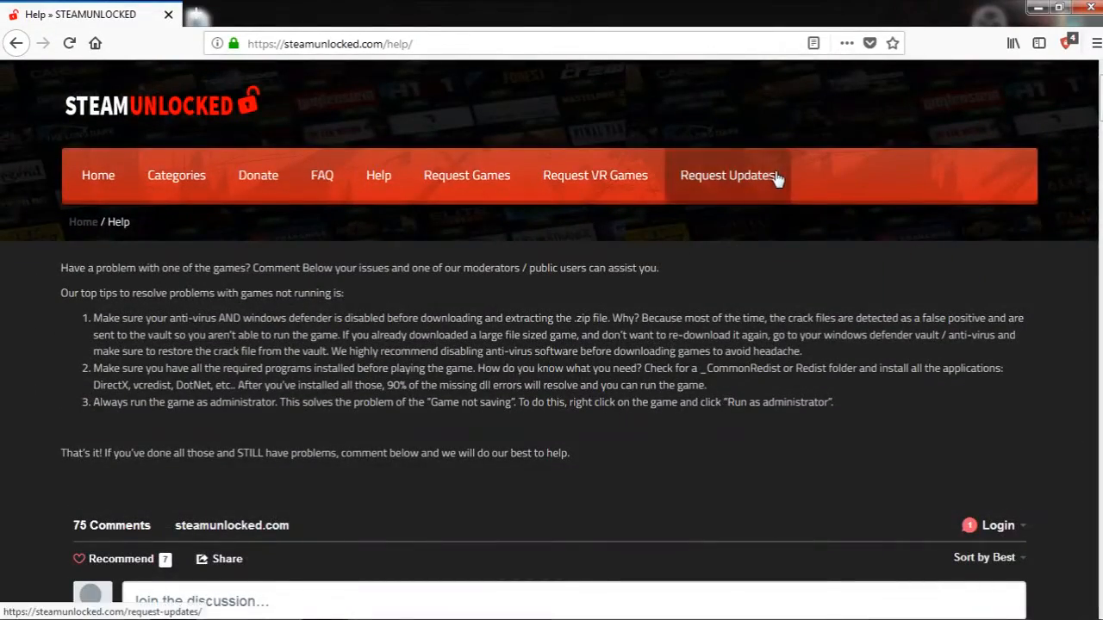
pyautogui.moveTo(597, 176)
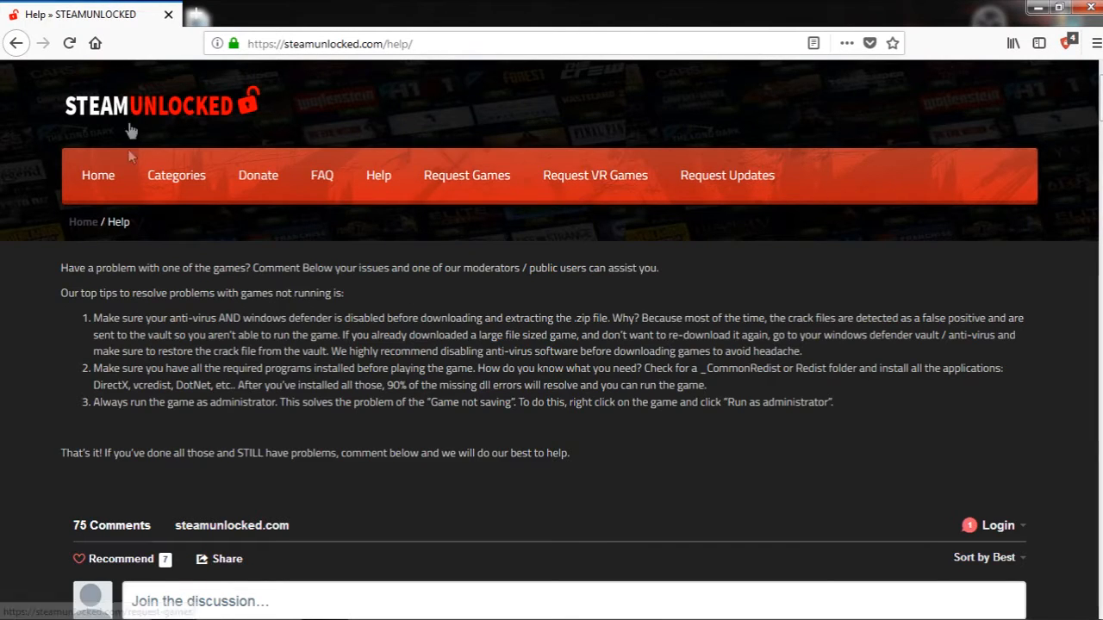
pyautogui.click(147, 106)
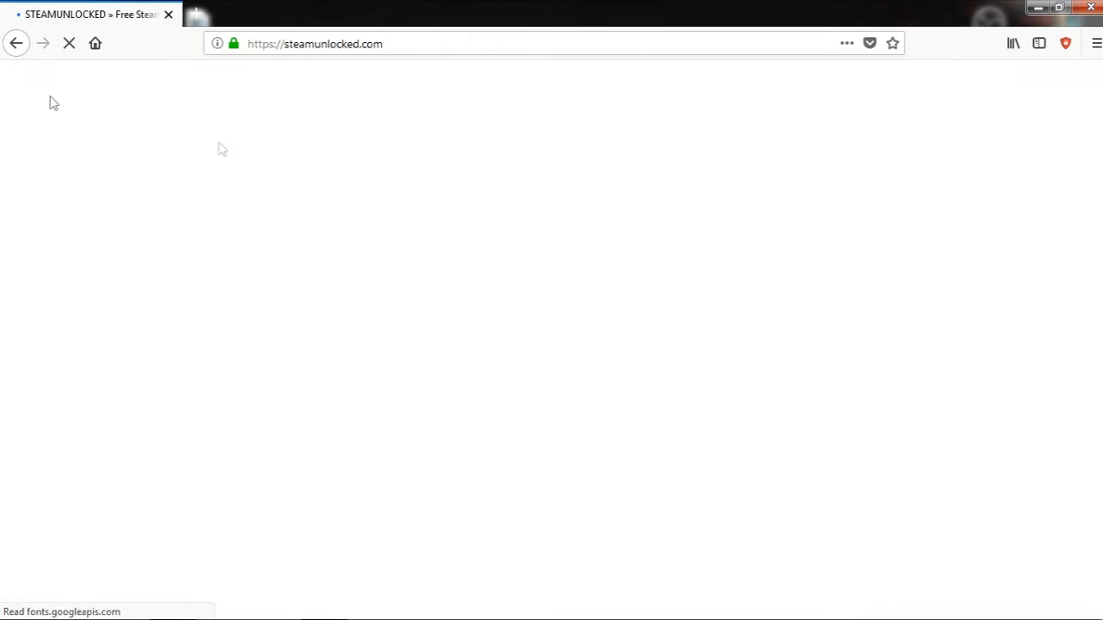